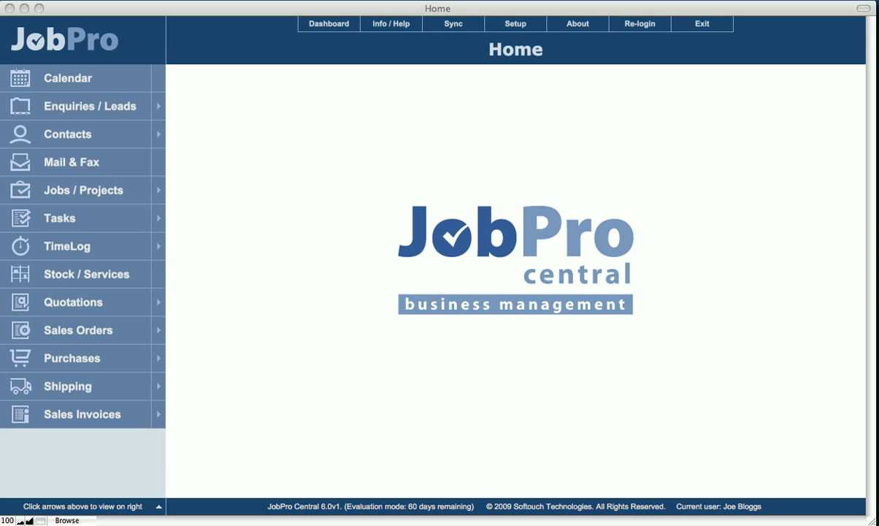
pyautogui.moveTo(458, 154)
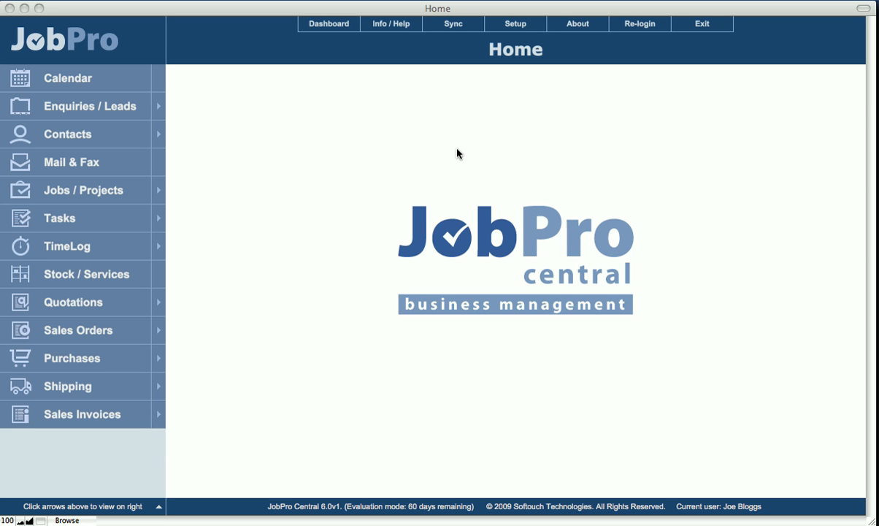
pyautogui.moveTo(86, 111)
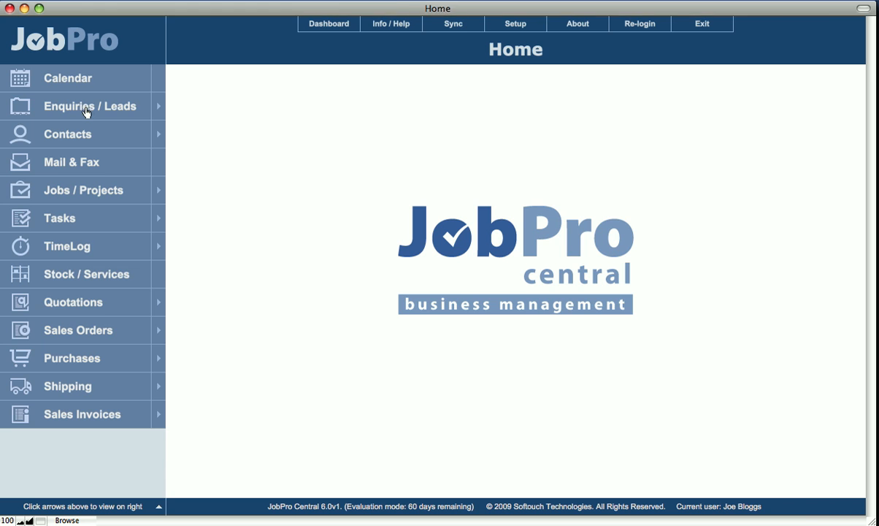
pyautogui.click(90, 105)
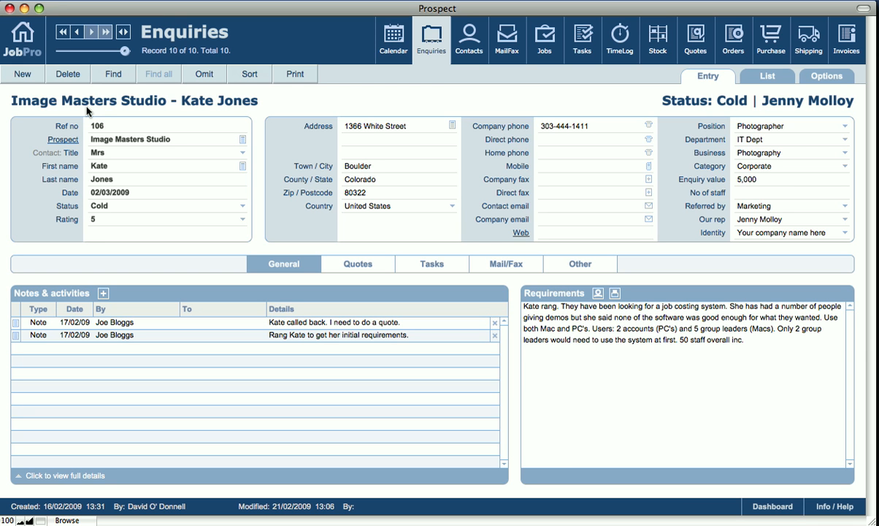
pyautogui.moveTo(114, 151)
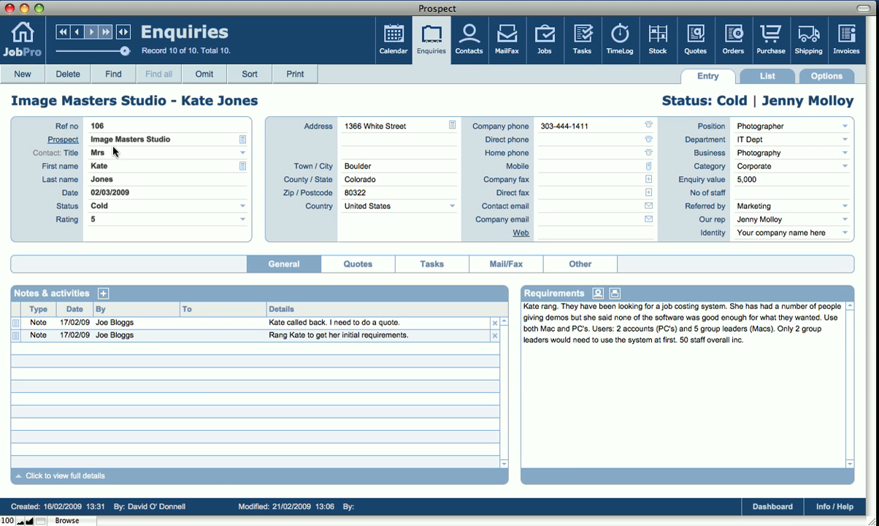
pyautogui.moveTo(130, 143)
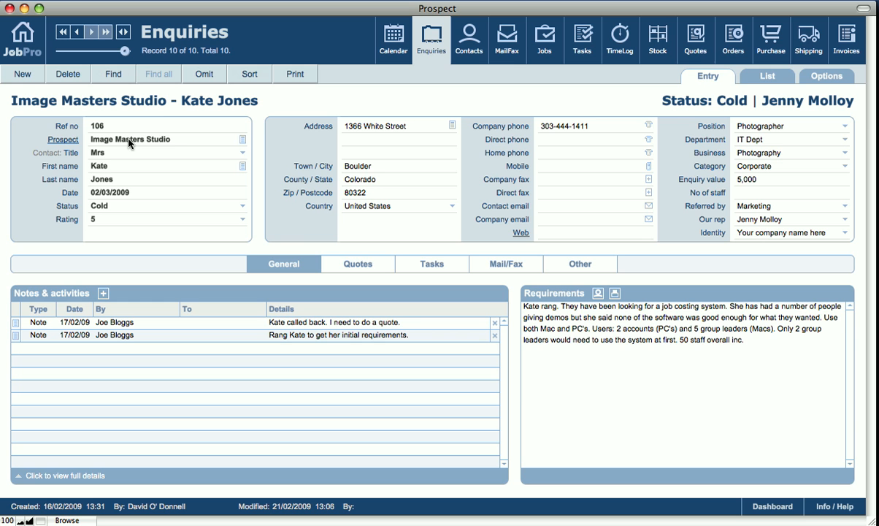
pyautogui.moveTo(128, 152)
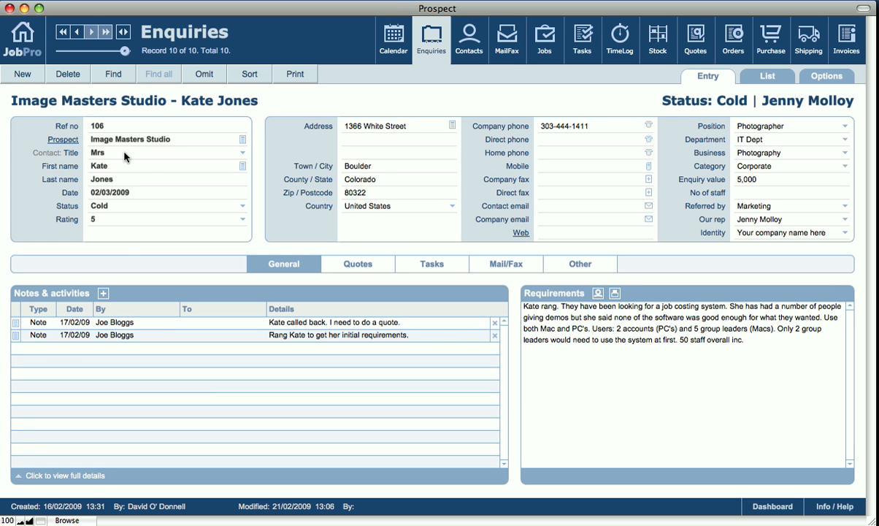
pyautogui.moveTo(597, 146)
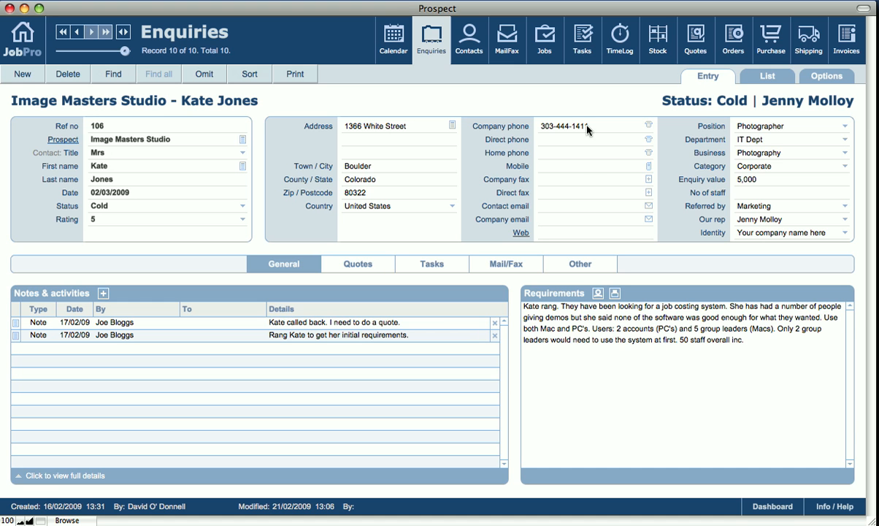
pyautogui.moveTo(778, 133)
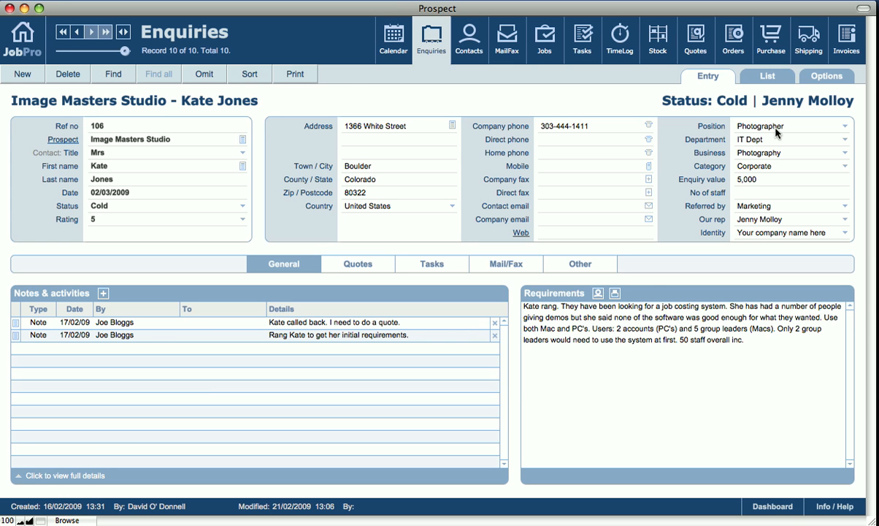
pyautogui.moveTo(223, 248)
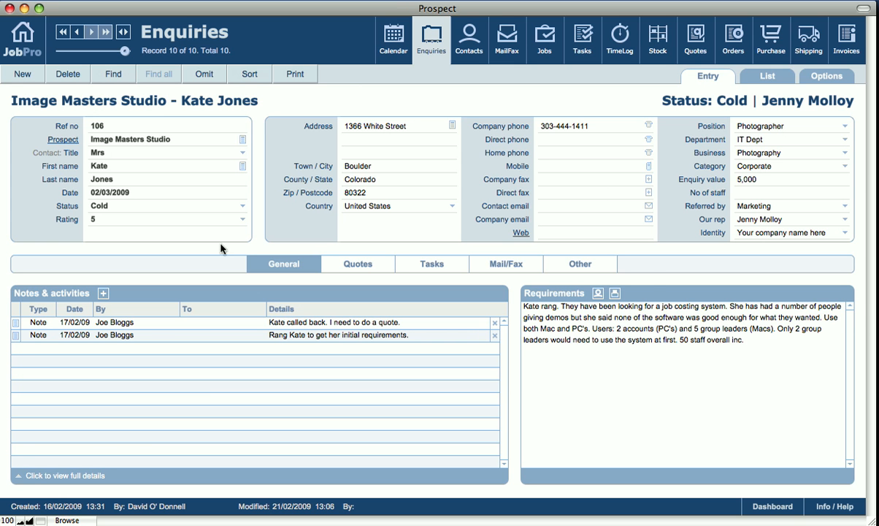
pyautogui.moveTo(692, 209)
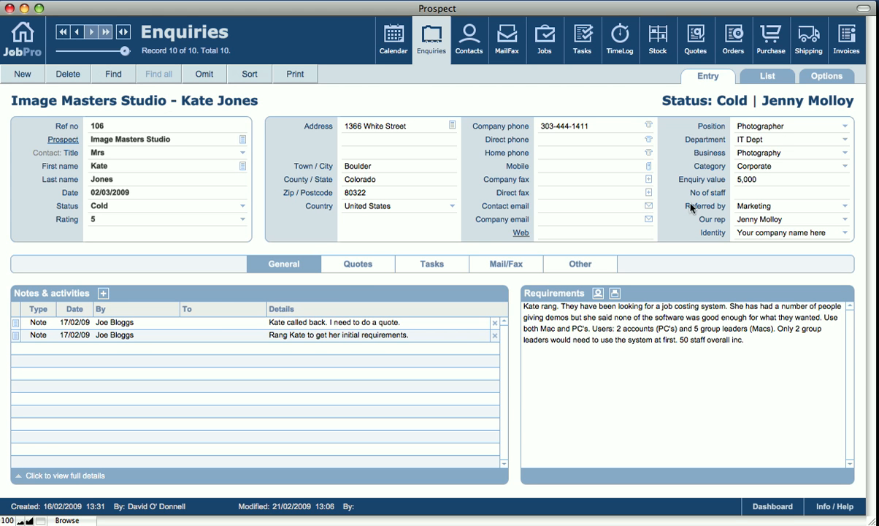
pyautogui.moveTo(310, 278)
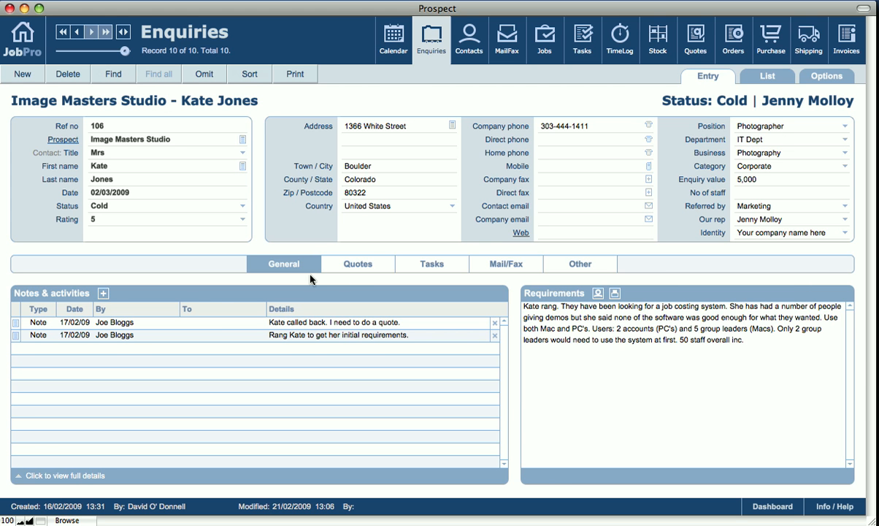
pyautogui.moveTo(571, 295)
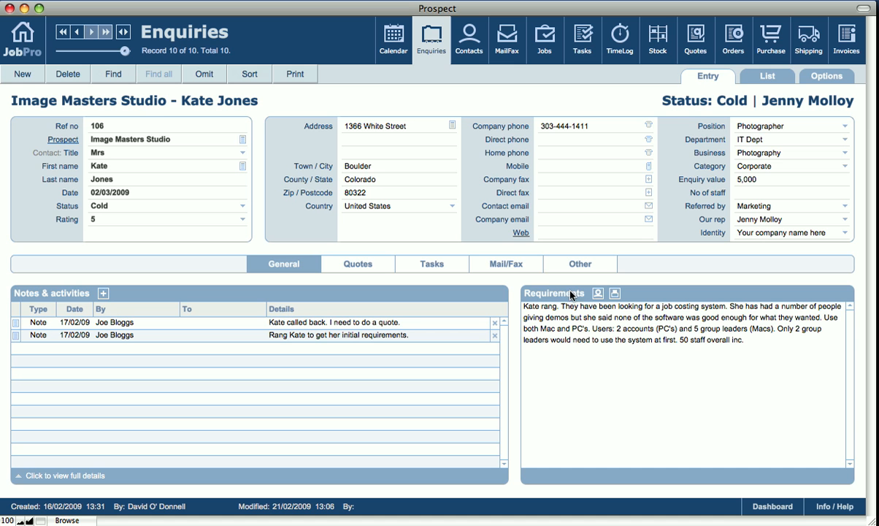
pyautogui.moveTo(582, 332)
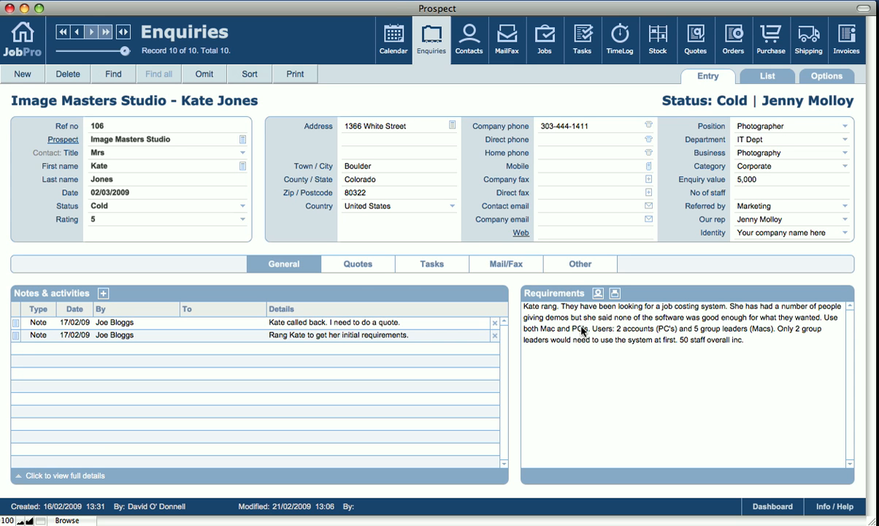
pyautogui.moveTo(296, 290)
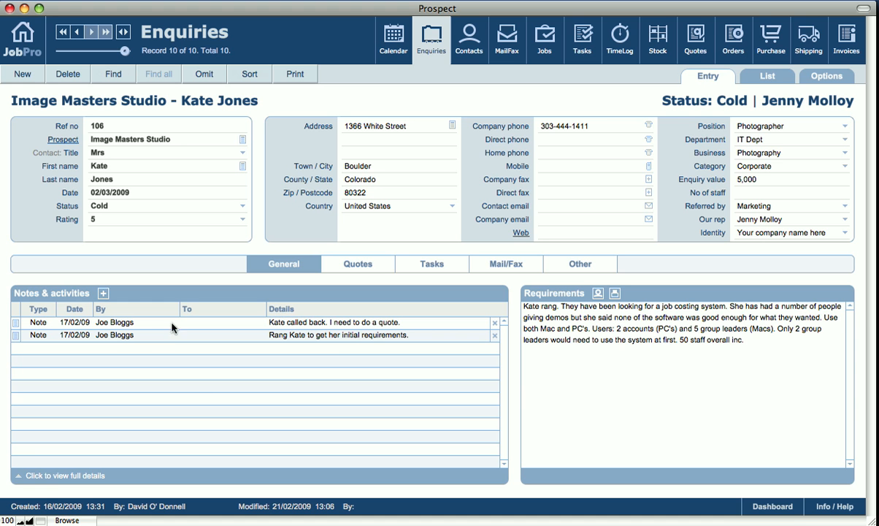
pyautogui.moveTo(349, 340)
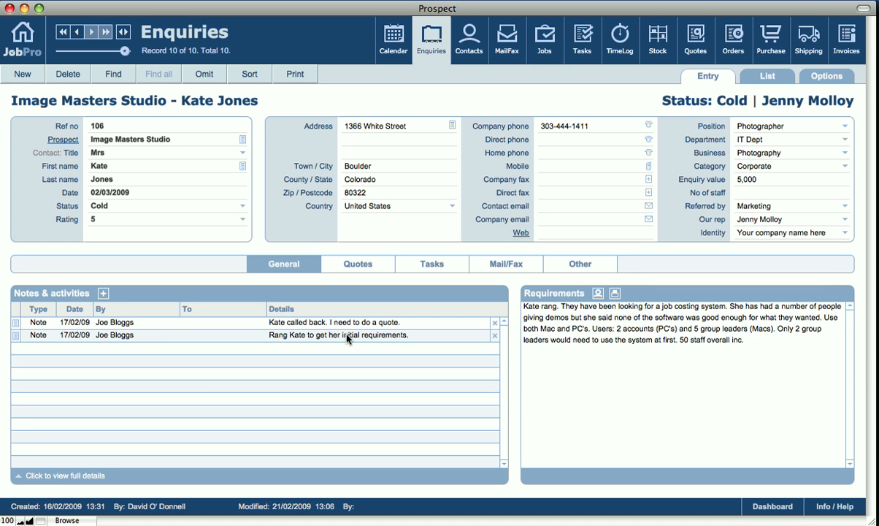
pyautogui.moveTo(349, 337)
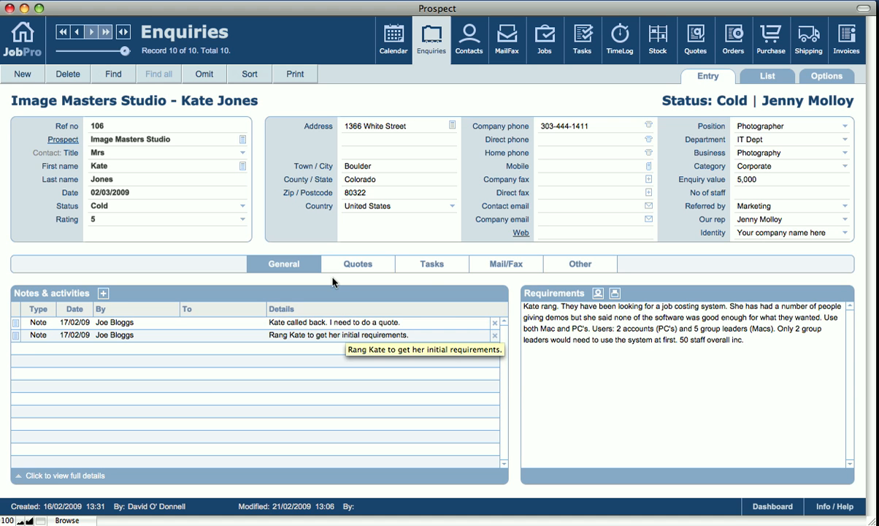
pyautogui.moveTo(390, 283)
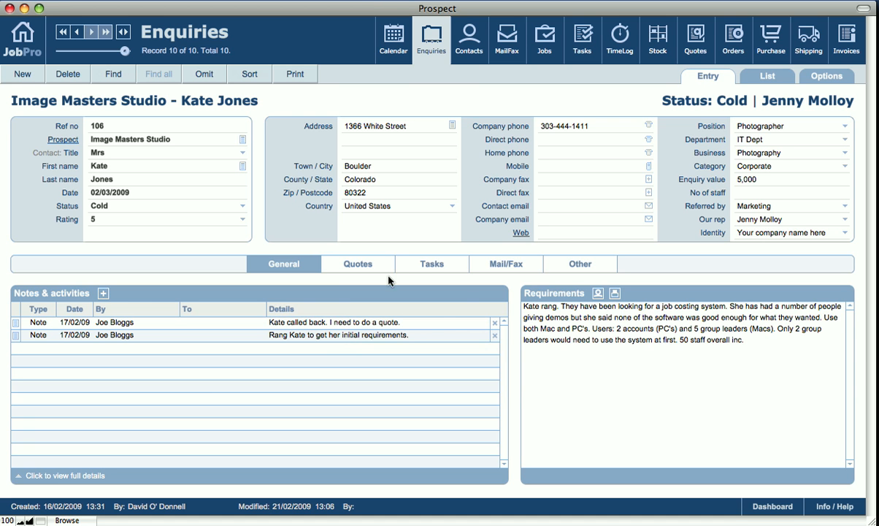
# Review the enquiry's one in-progress quotation, then its empty tasks list
pyautogui.click(358, 264)
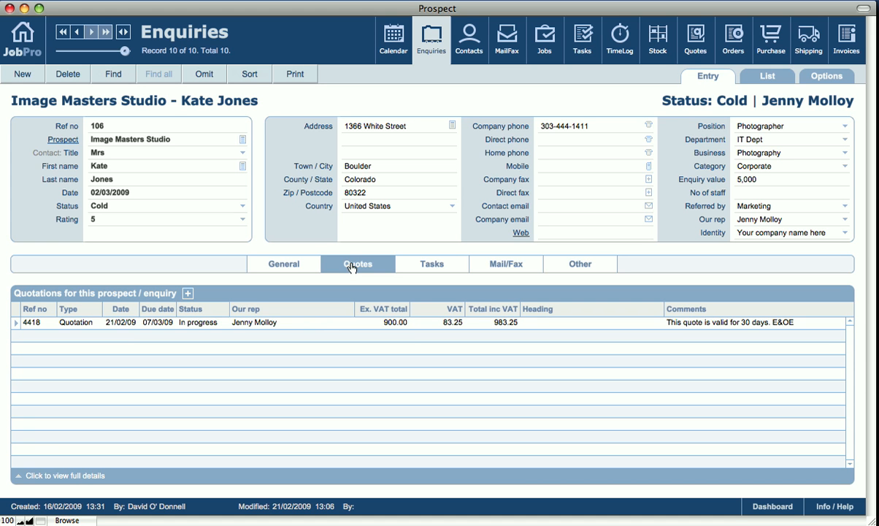
pyautogui.moveTo(141, 324)
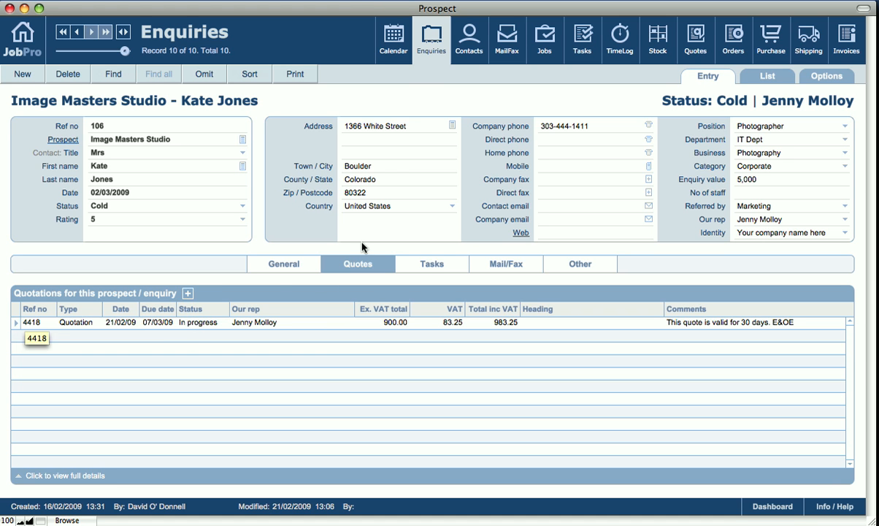
pyautogui.click(431, 263)
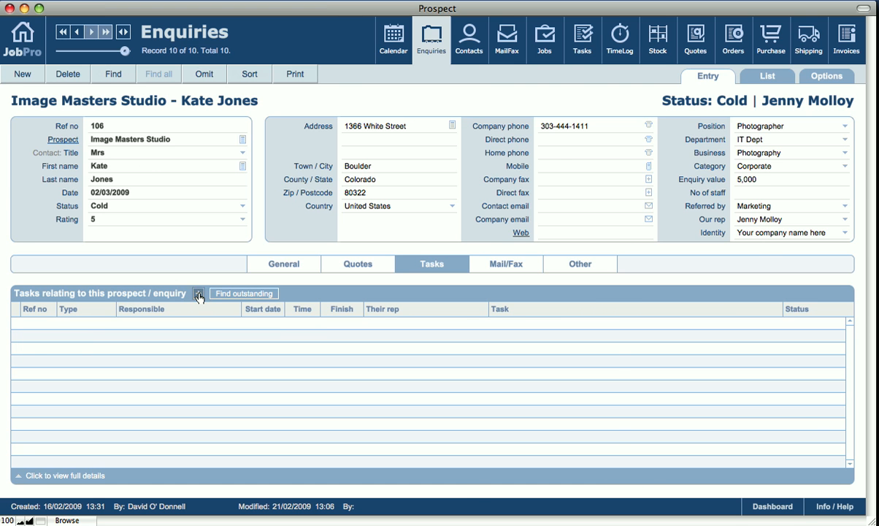
# Add a new task to the enquiry titled 'Remember to FU'
pyautogui.click(200, 293)
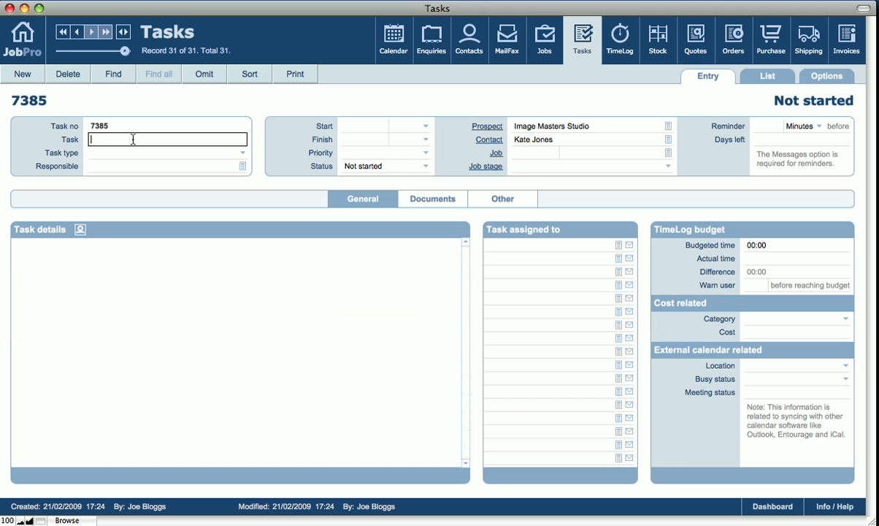
pyautogui.write('R')
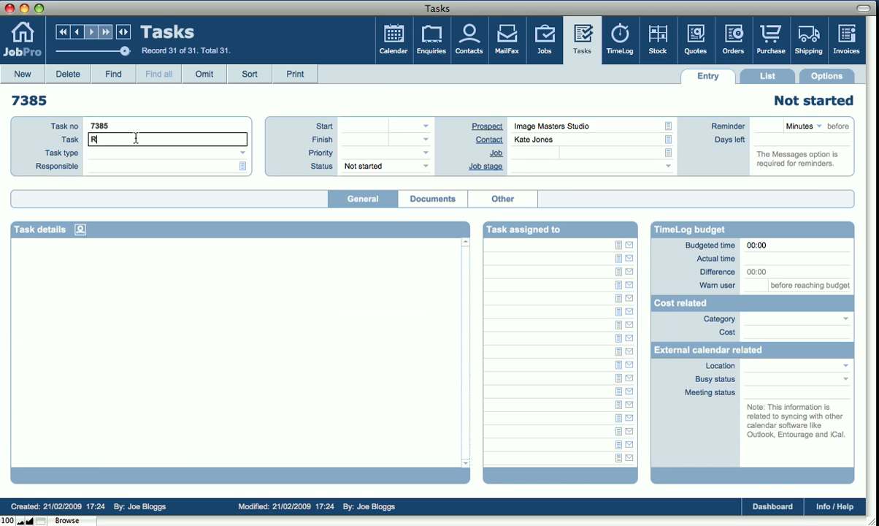
pyautogui.write('emember to FU')
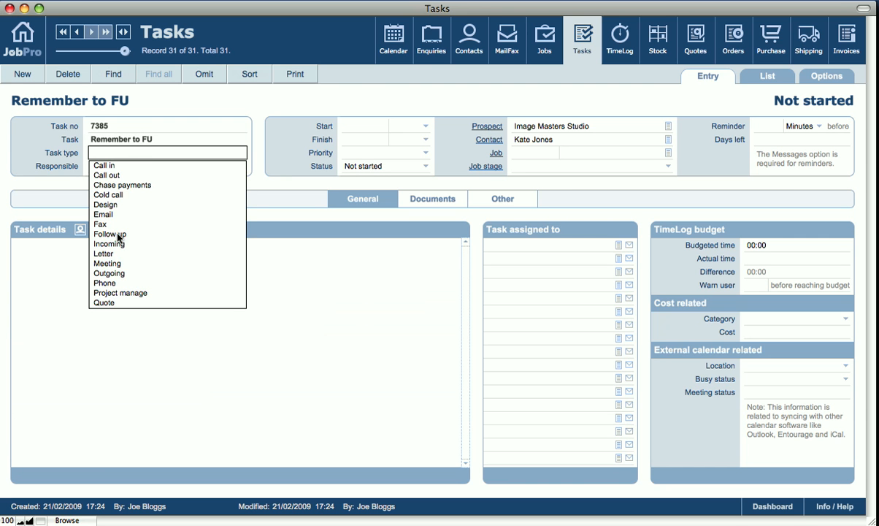
pyautogui.click(103, 214)
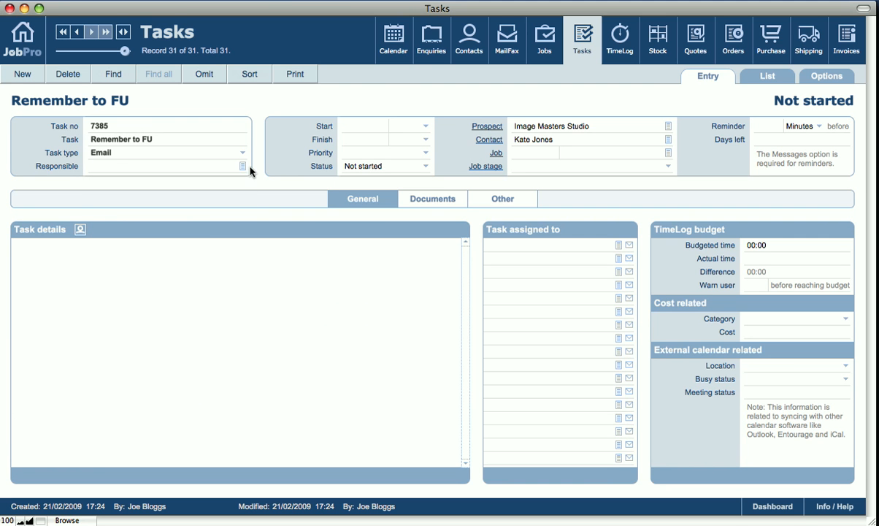
pyautogui.click(243, 166)
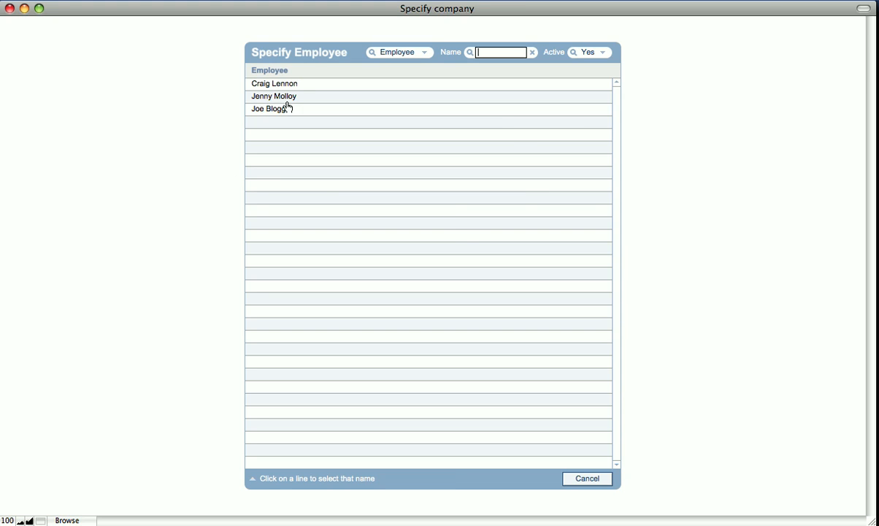
pyautogui.click(274, 95)
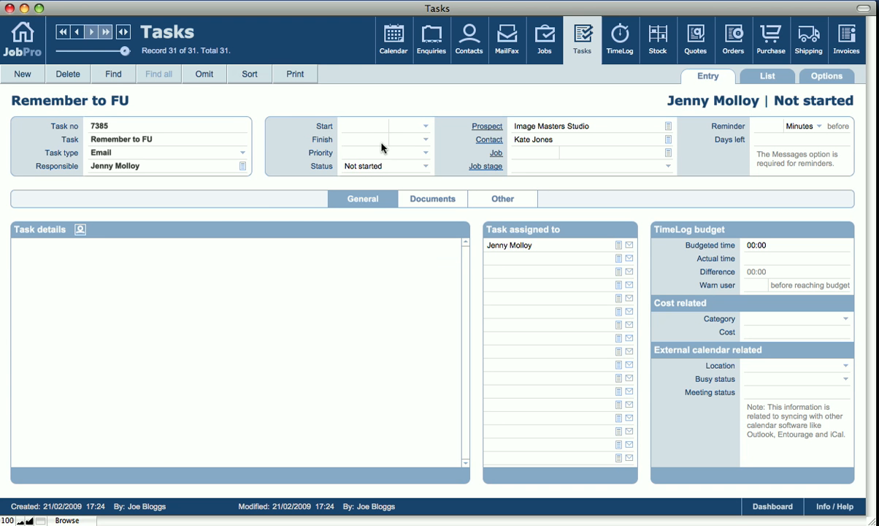
pyautogui.click(363, 125)
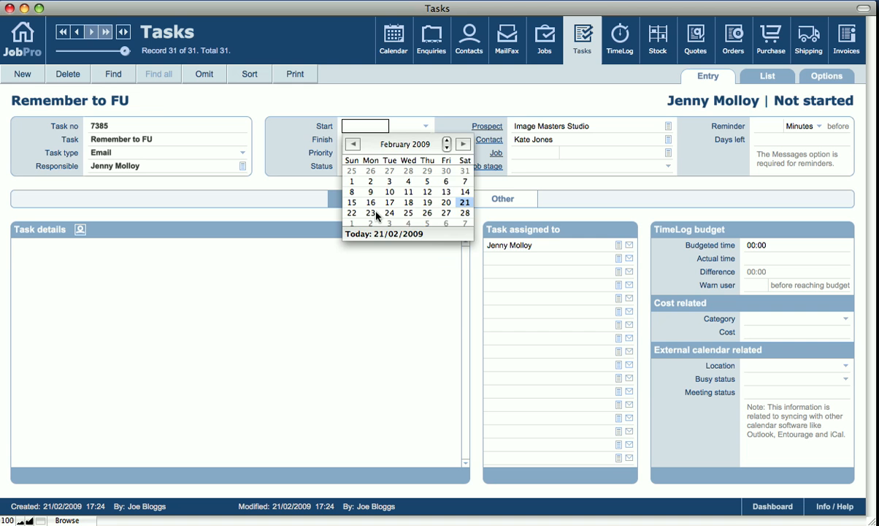
pyautogui.click(390, 213)
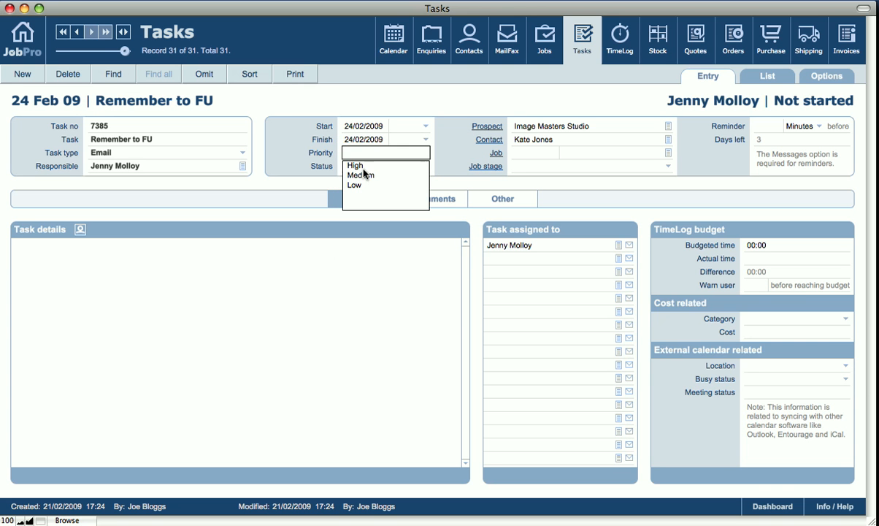
pyautogui.click(355, 165)
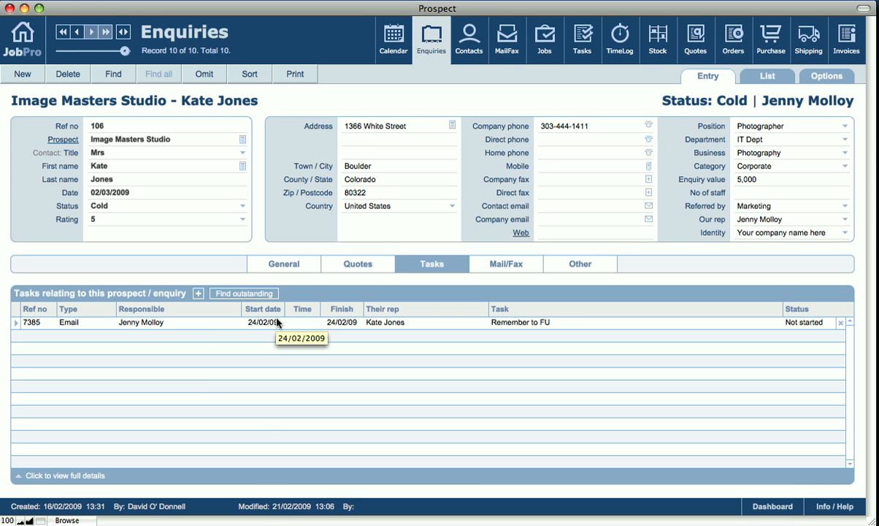
pyautogui.moveTo(119, 322)
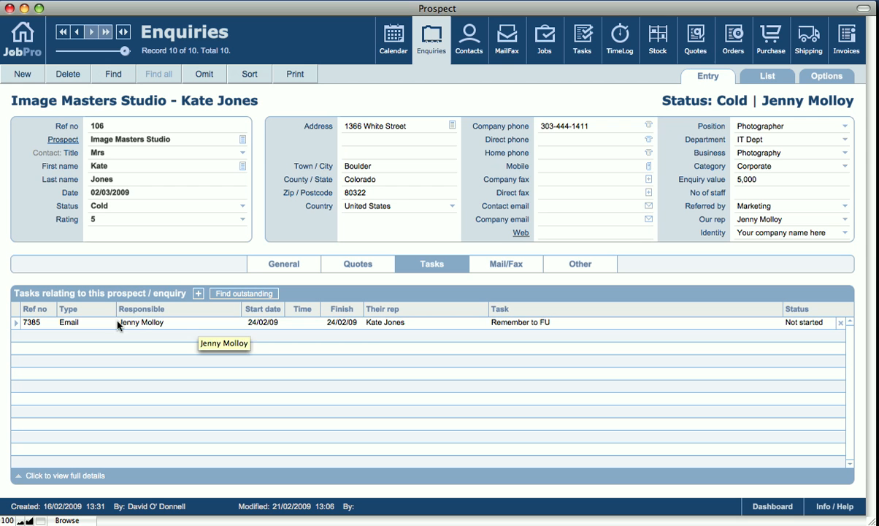
pyautogui.moveTo(142, 328)
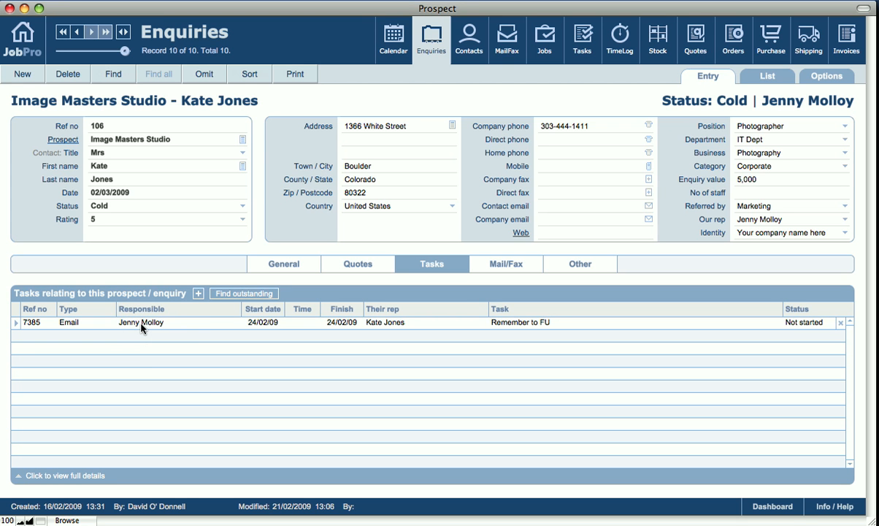
pyautogui.moveTo(141, 322)
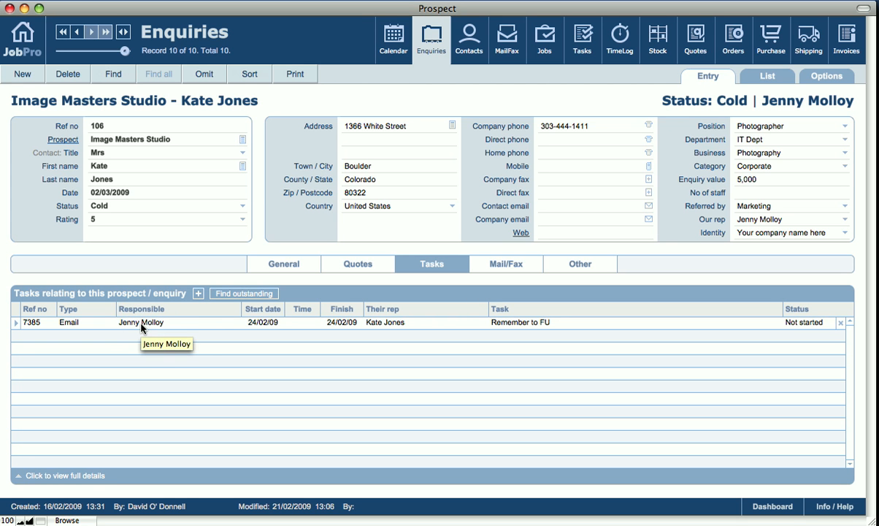
pyautogui.moveTo(517, 272)
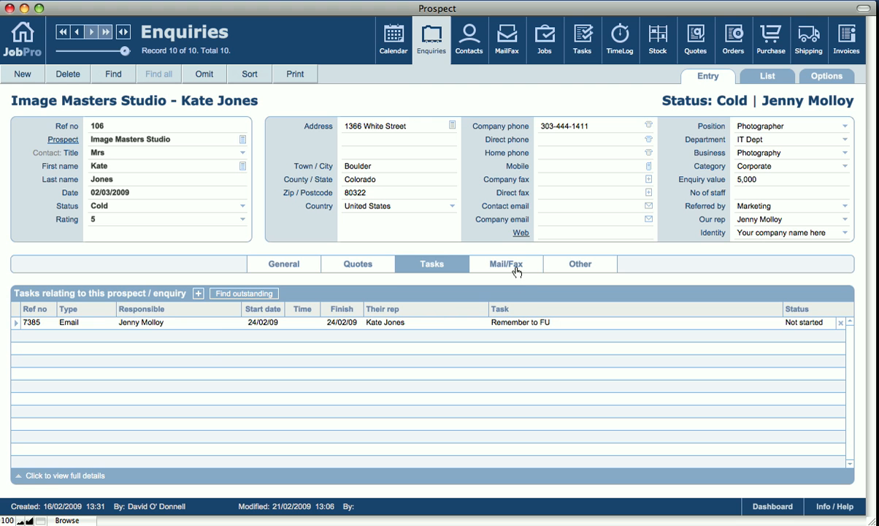
# Confirm the new task is listed, then view email 55 from Joe Bloggs to Kate Jones
pyautogui.click(506, 263)
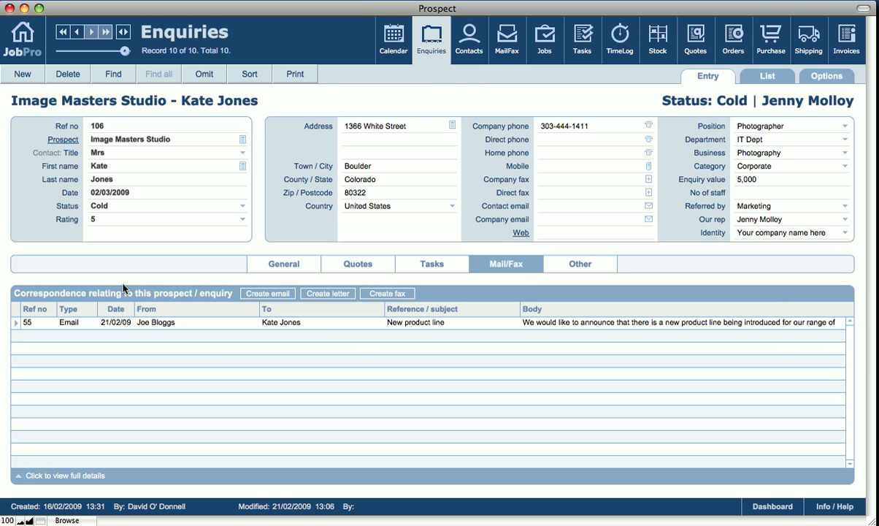
pyautogui.moveTo(396, 298)
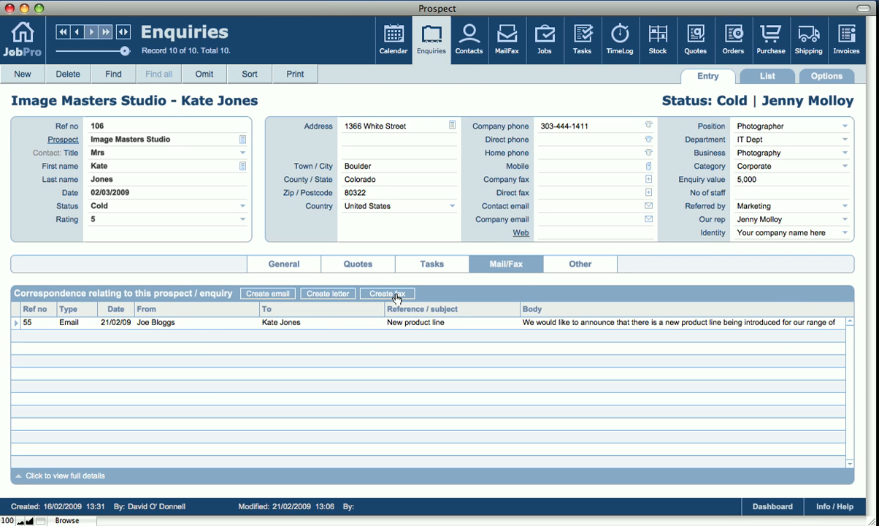
pyautogui.moveTo(181, 315)
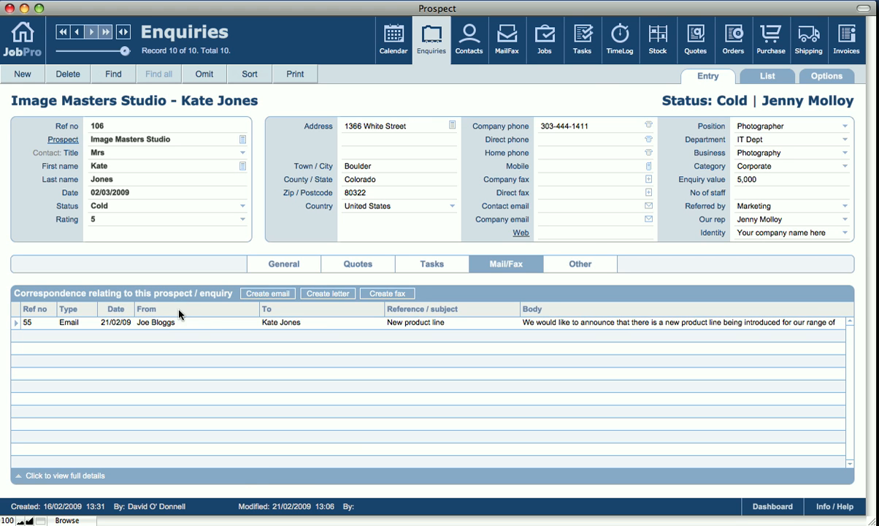
# Glance at the enquiry's comments and documents, then return to Joe Bloggs' notes and Kate's requirements
pyautogui.click(578, 263)
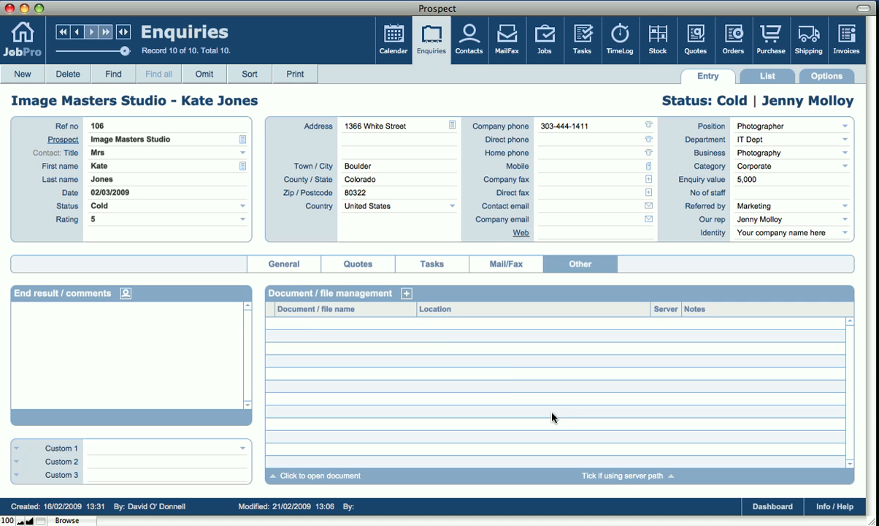
pyautogui.moveTo(76, 306)
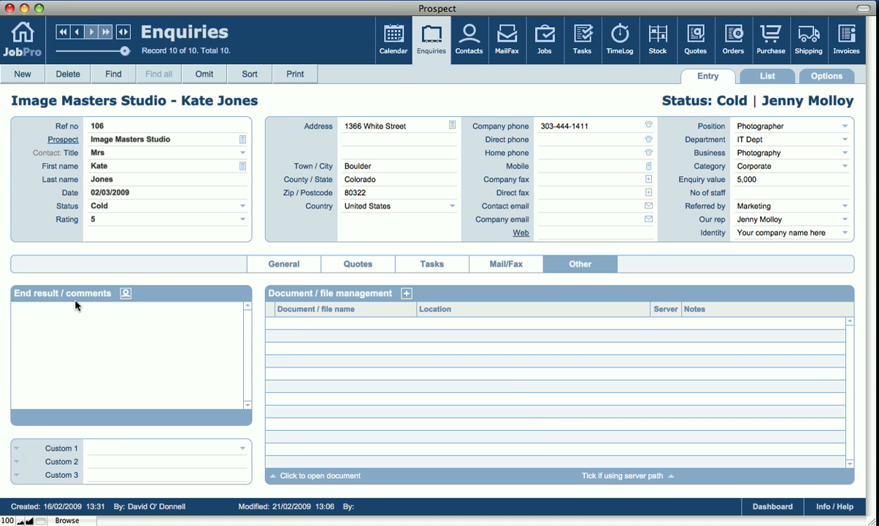
pyautogui.moveTo(85, 358)
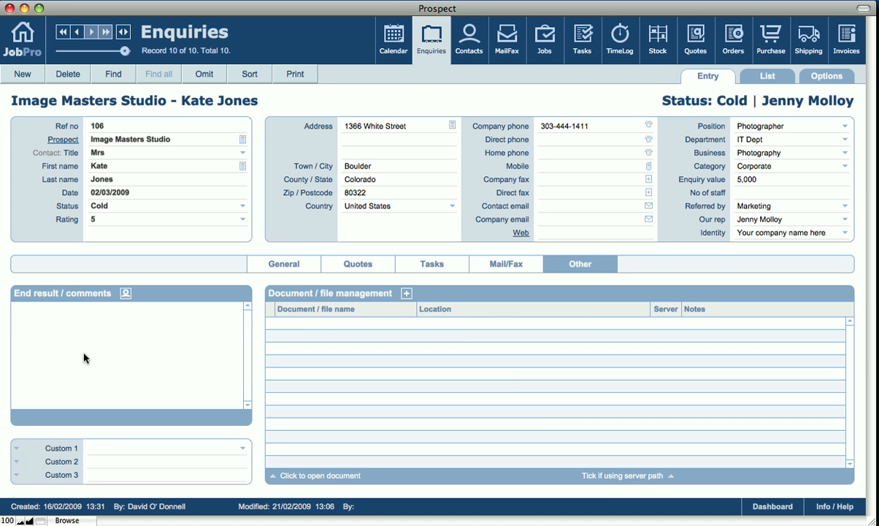
pyautogui.moveTo(291, 260)
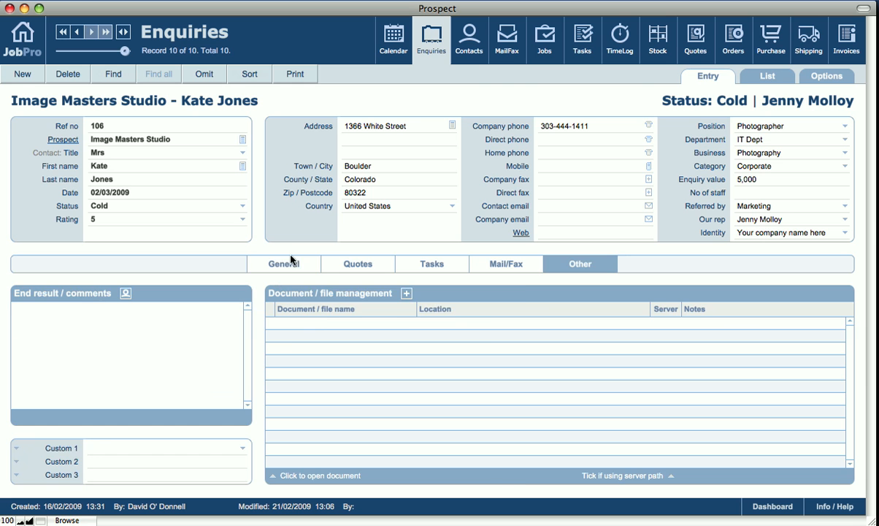
pyautogui.click(284, 263)
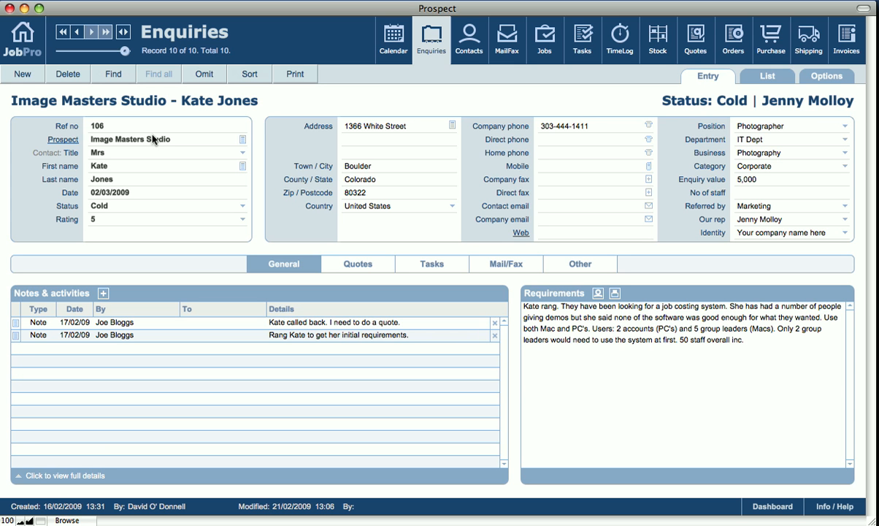
pyautogui.moveTo(153, 140)
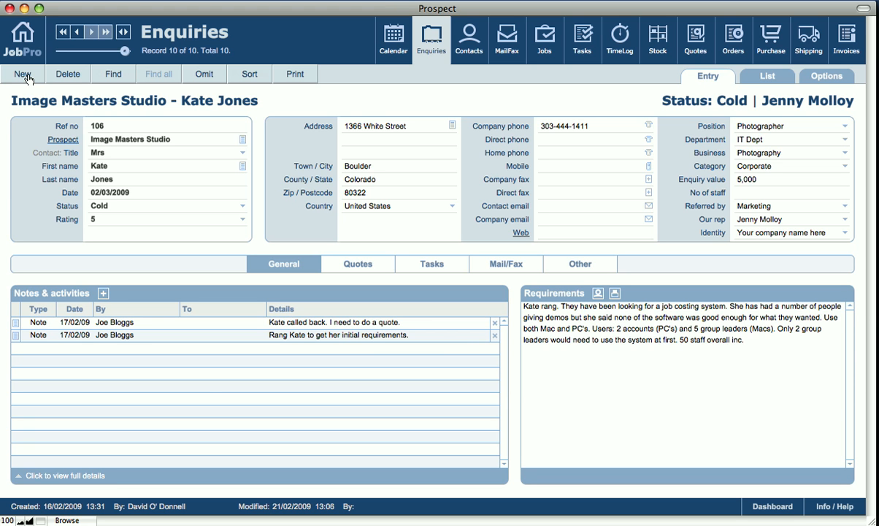
# Create new enquiry 107 for customer Quality Service and open its contact list
pyautogui.click(23, 73)
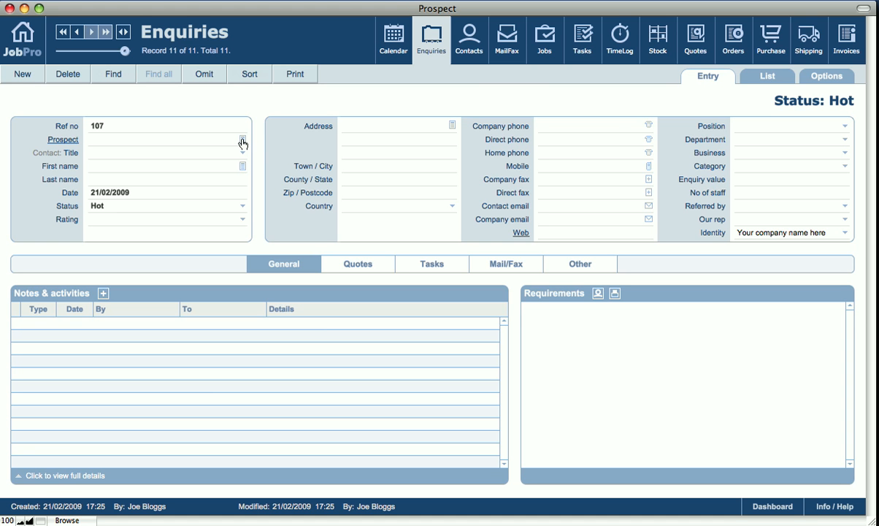
pyautogui.moveTo(243, 143)
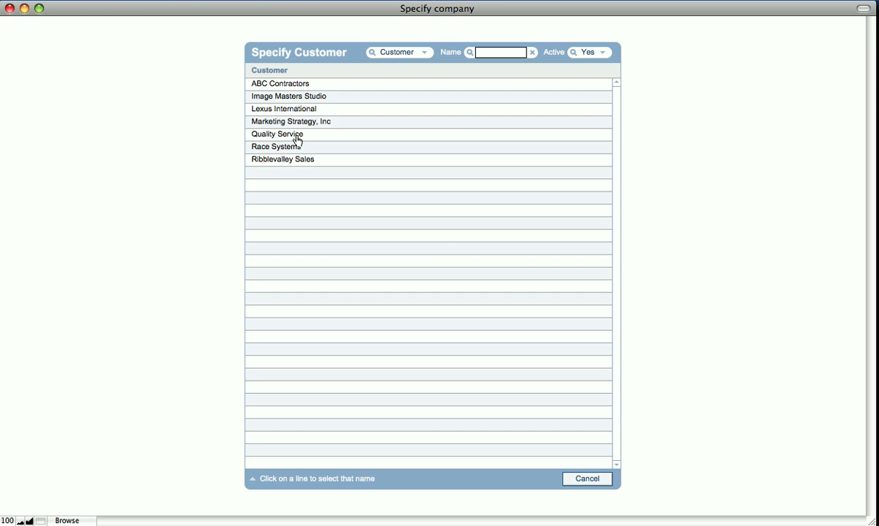
pyautogui.click(277, 134)
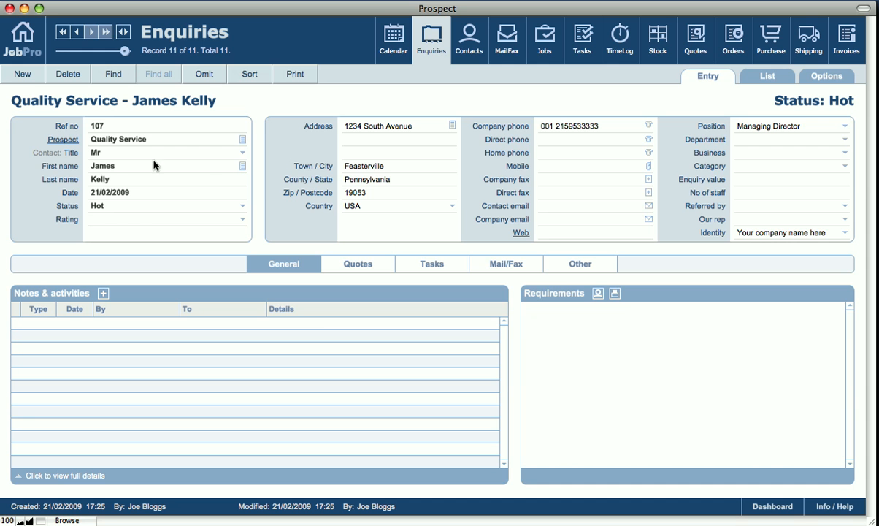
pyautogui.moveTo(245, 169)
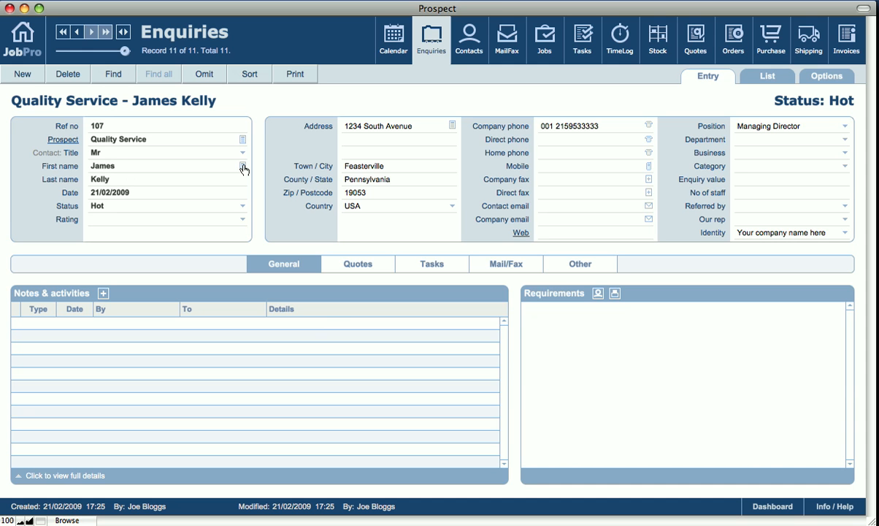
pyautogui.click(243, 166)
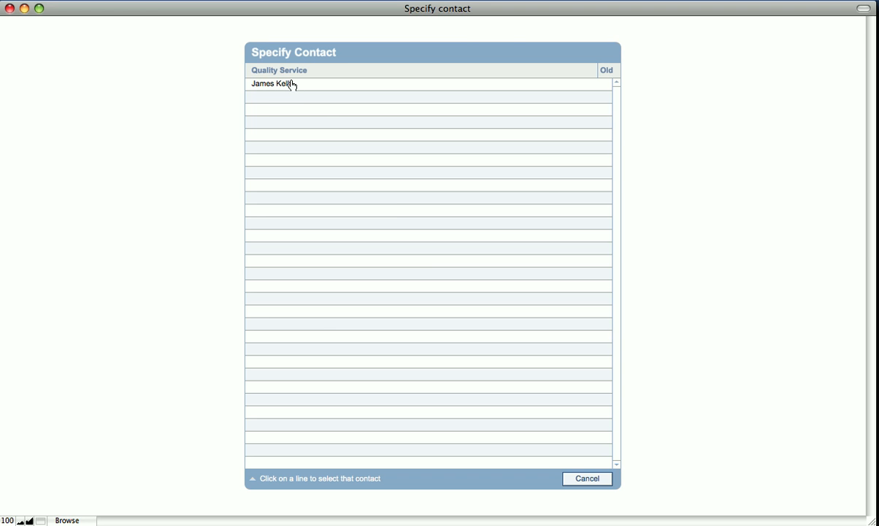
pyautogui.moveTo(557, 447)
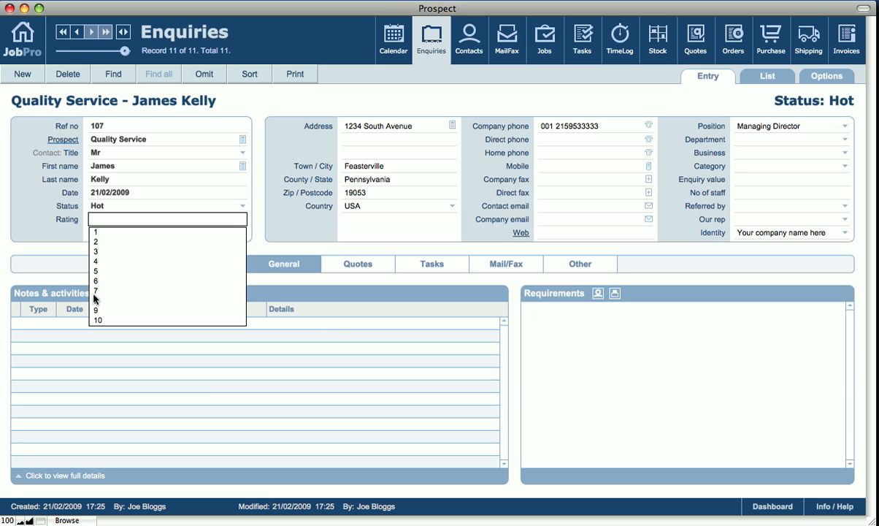
# Give enquiry 107 rating 8, referral Customer, and Joe Bloggs as our rep
pyautogui.click(96, 281)
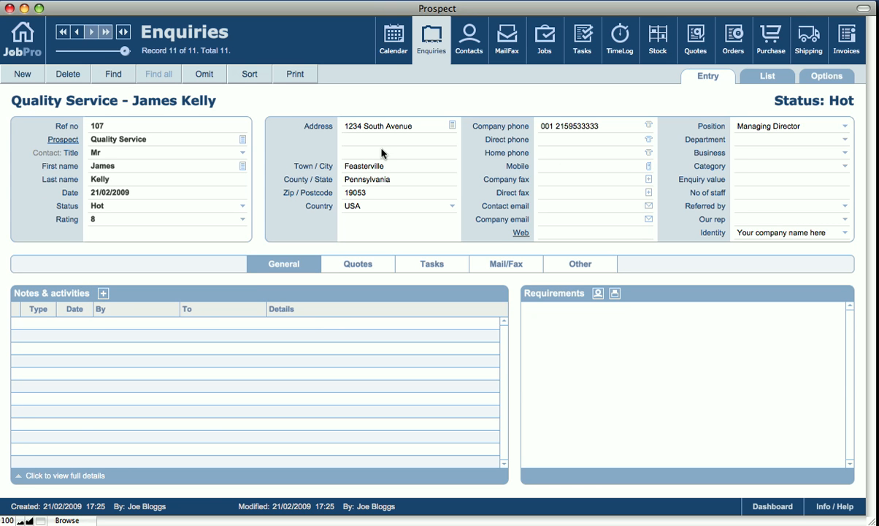
pyautogui.moveTo(759, 145)
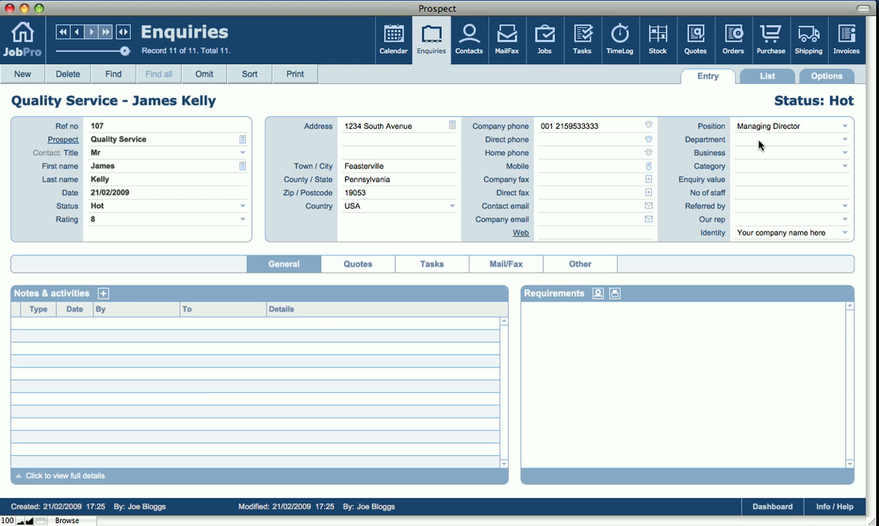
pyautogui.moveTo(765, 195)
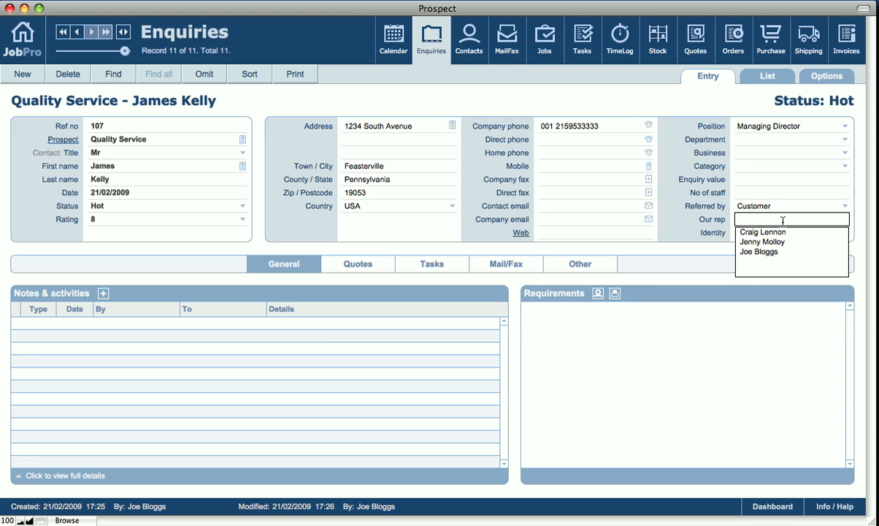
pyautogui.click(760, 251)
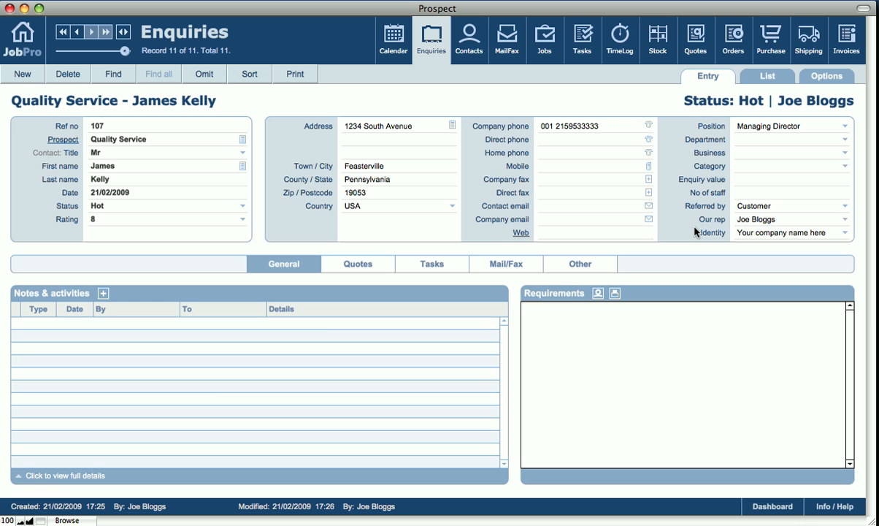
pyautogui.moveTo(481, 308)
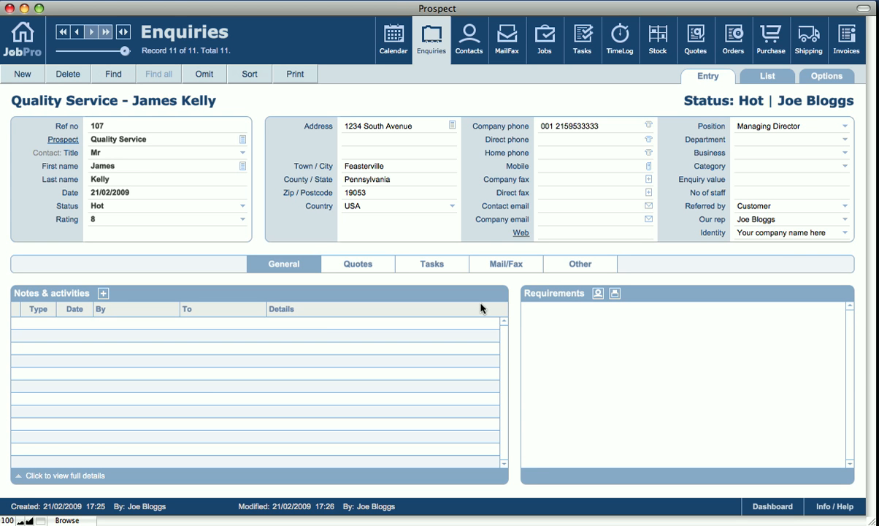
pyautogui.moveTo(153, 104)
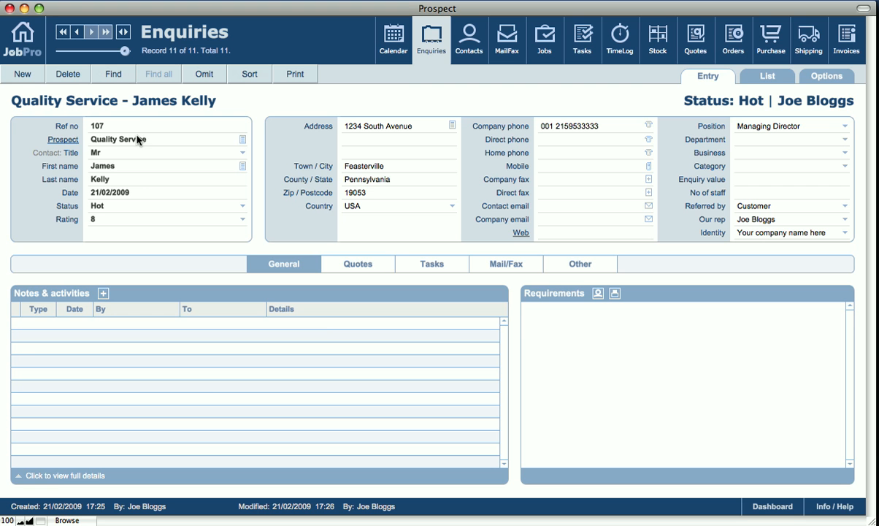
pyautogui.moveTo(138, 140)
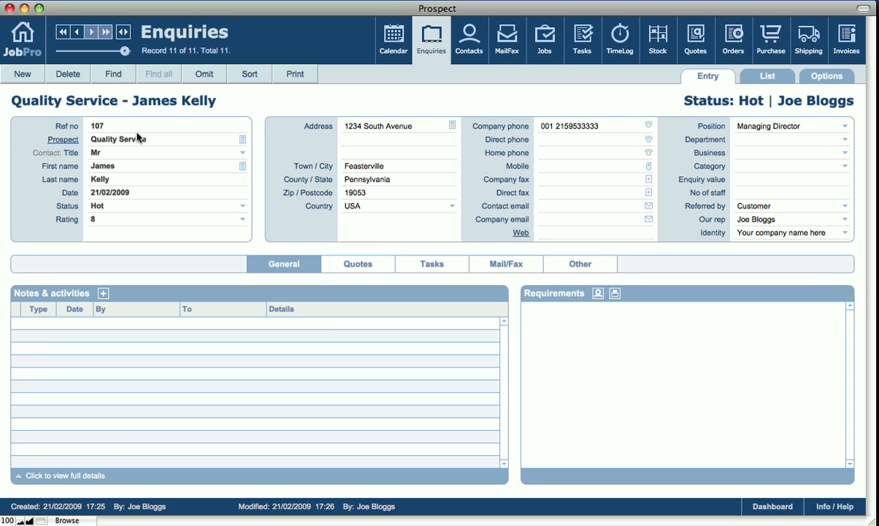
pyautogui.moveTo(143, 138)
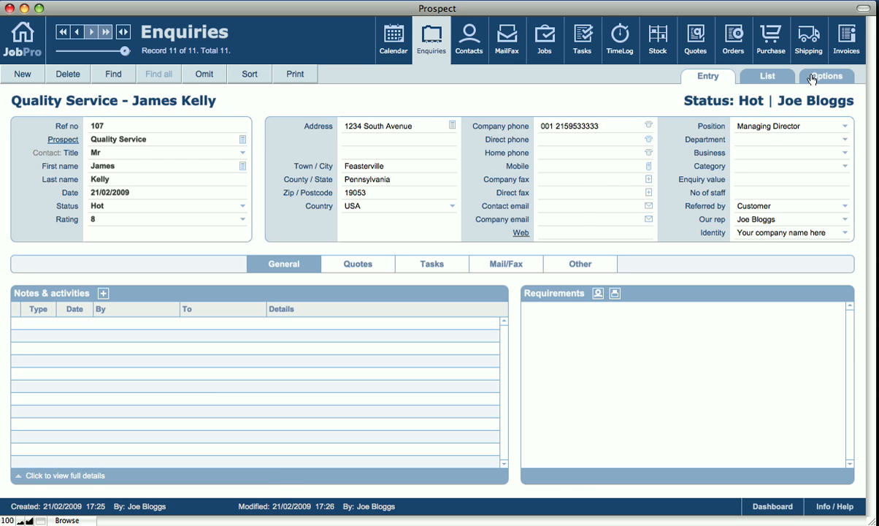
# Switch to the Enquiries Options page, back to Entry, then to Options again
pyautogui.click(825, 76)
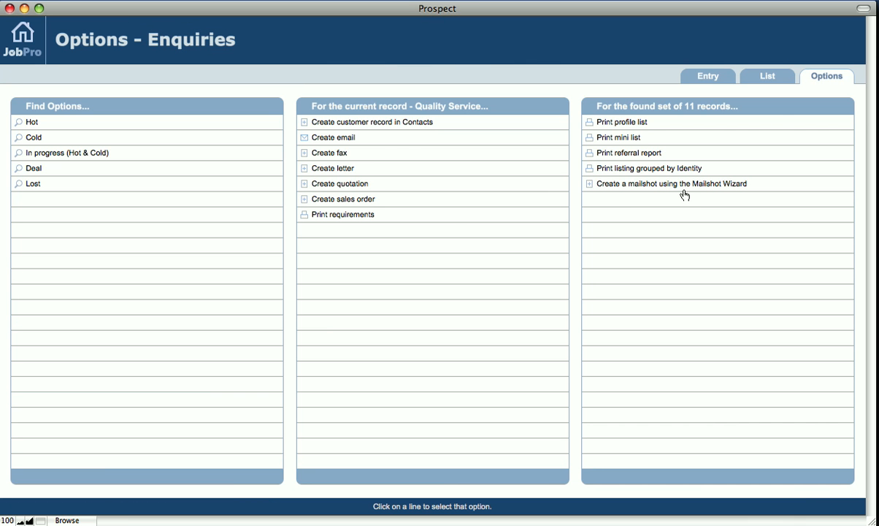
pyautogui.moveTo(376, 126)
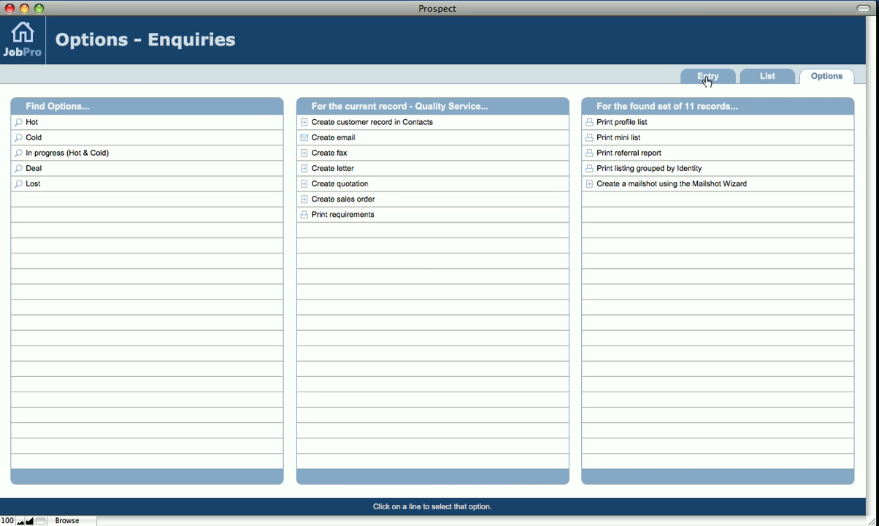
pyautogui.click(706, 76)
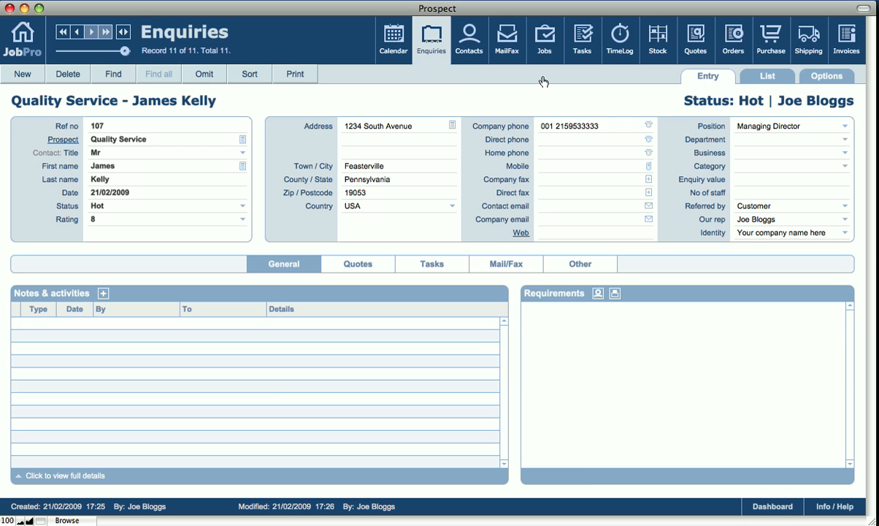
pyautogui.moveTo(845, 77)
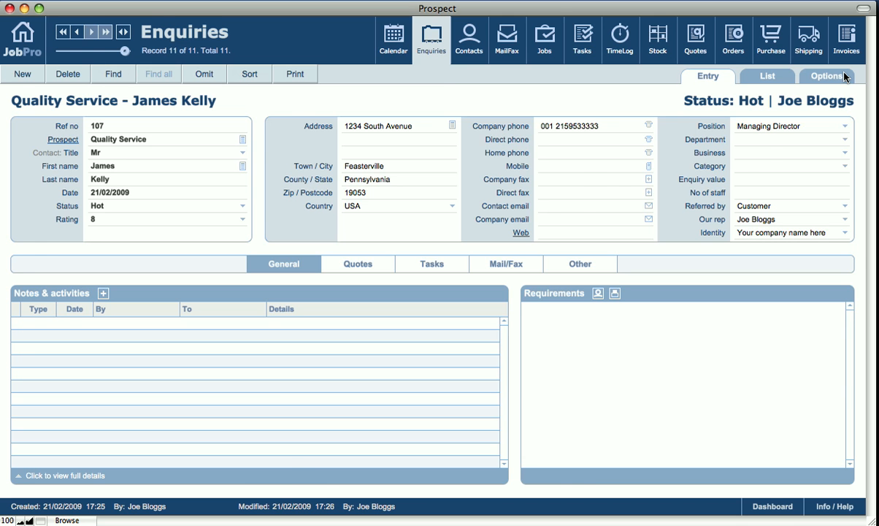
pyautogui.click(826, 76)
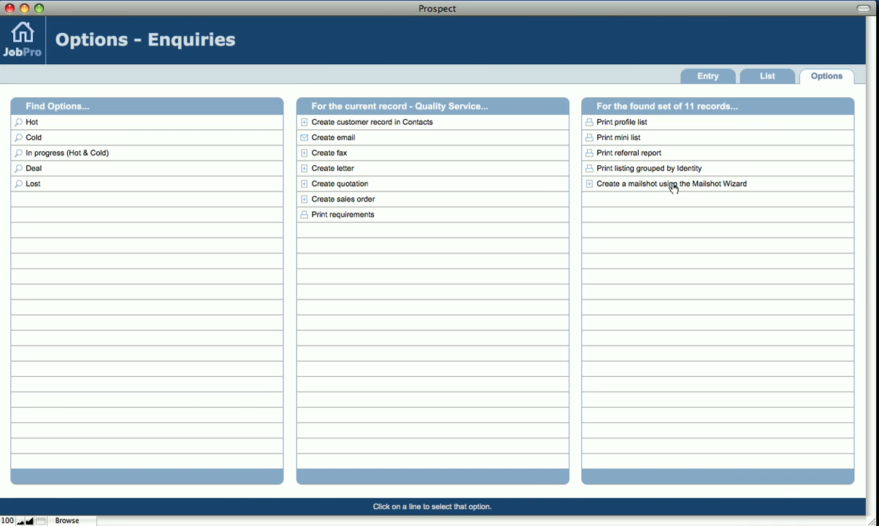
pyautogui.moveTo(686, 187)
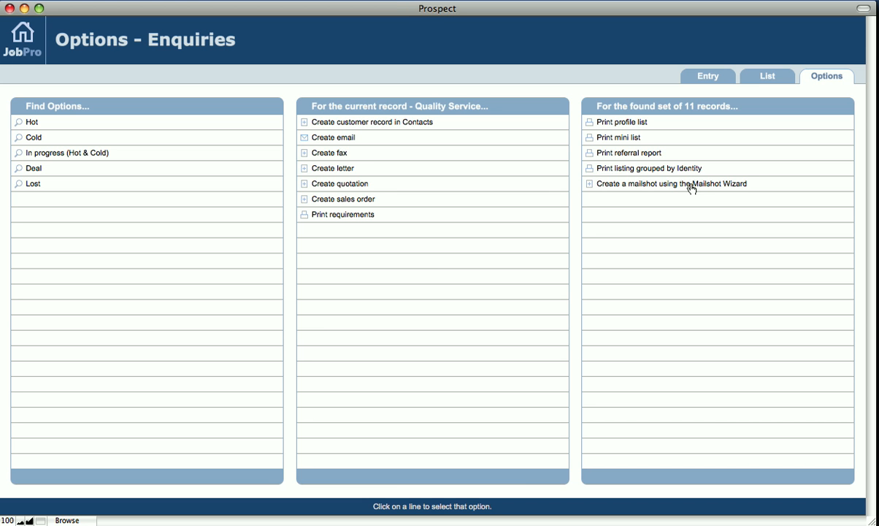
pyautogui.moveTo(692, 184)
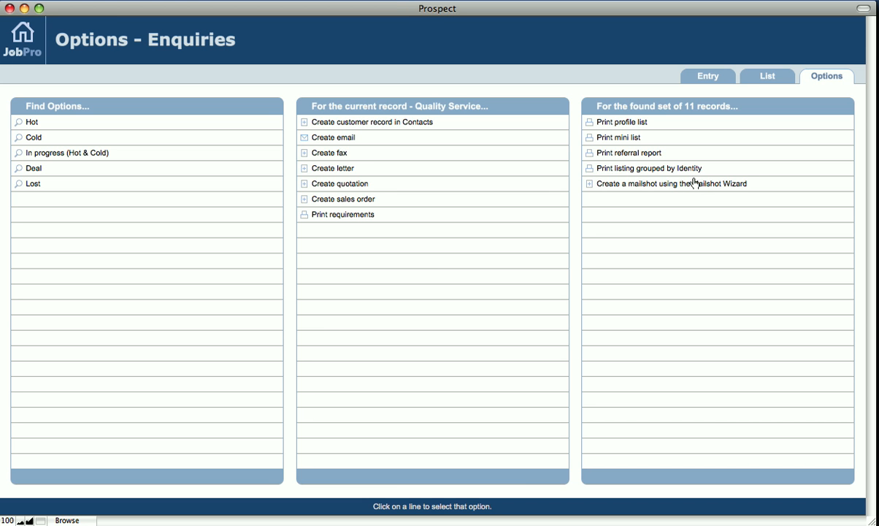
pyautogui.moveTo(663, 186)
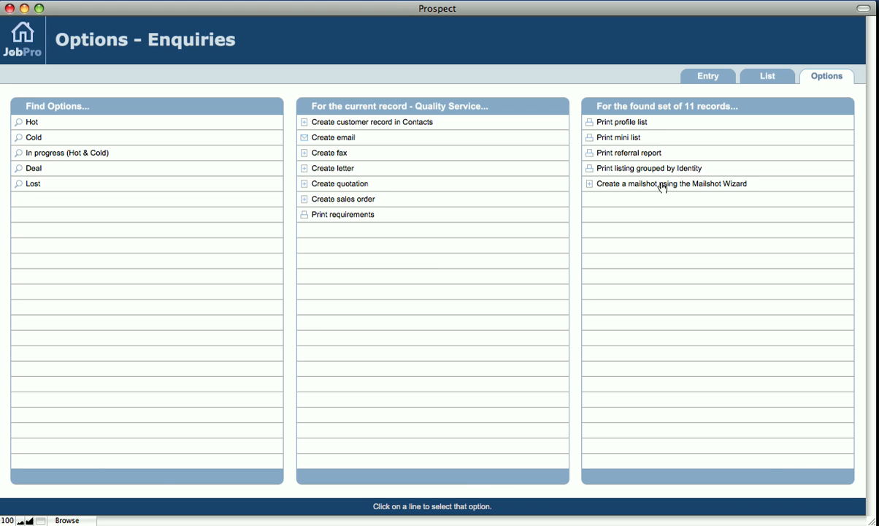
pyautogui.moveTo(654, 187)
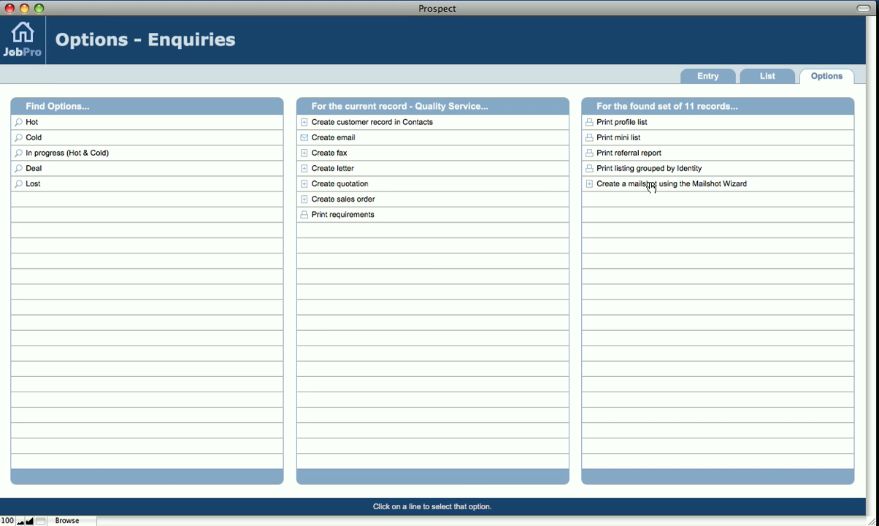
pyautogui.moveTo(651, 153)
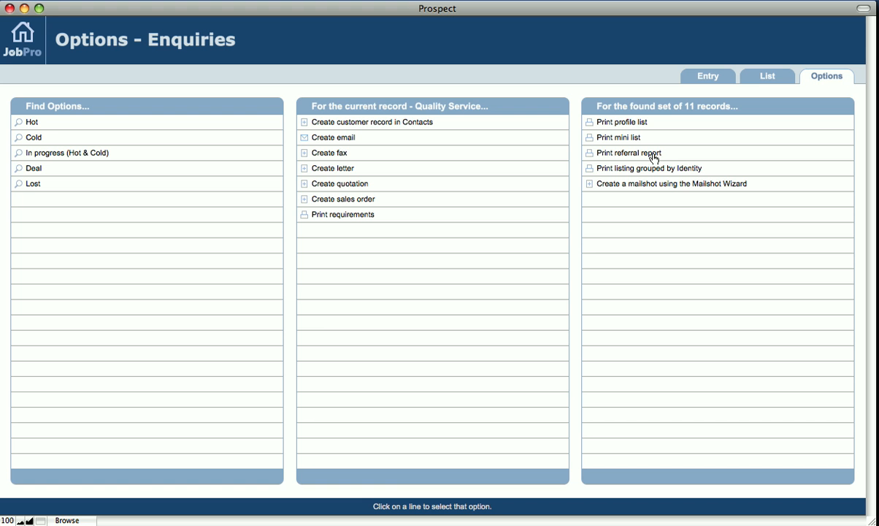
pyautogui.moveTo(645, 173)
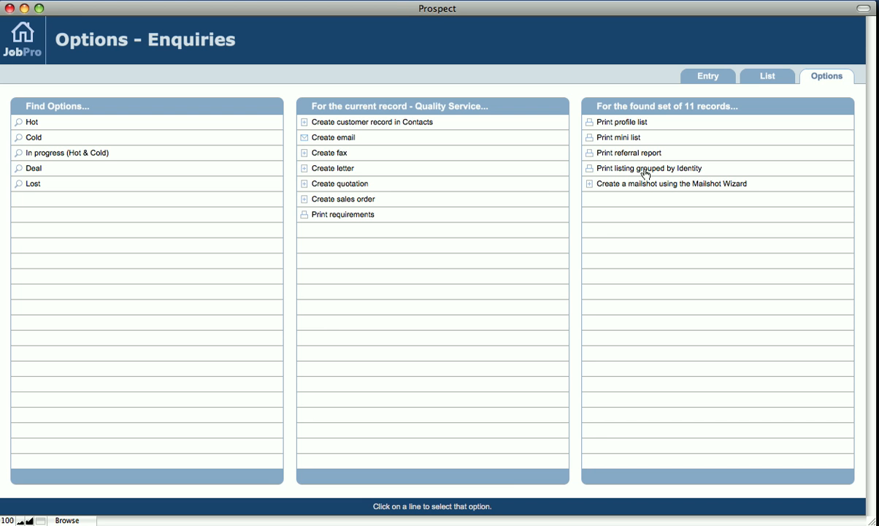
pyautogui.moveTo(645, 198)
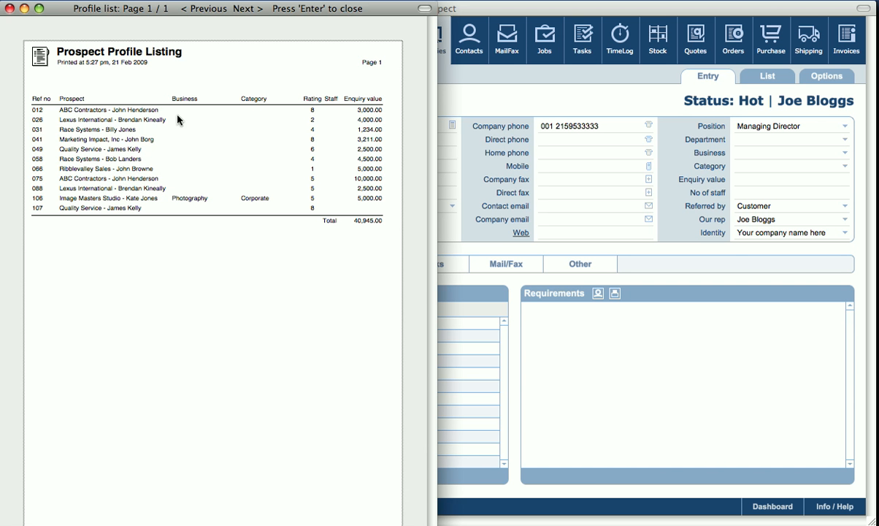
pyautogui.moveTo(388, 158)
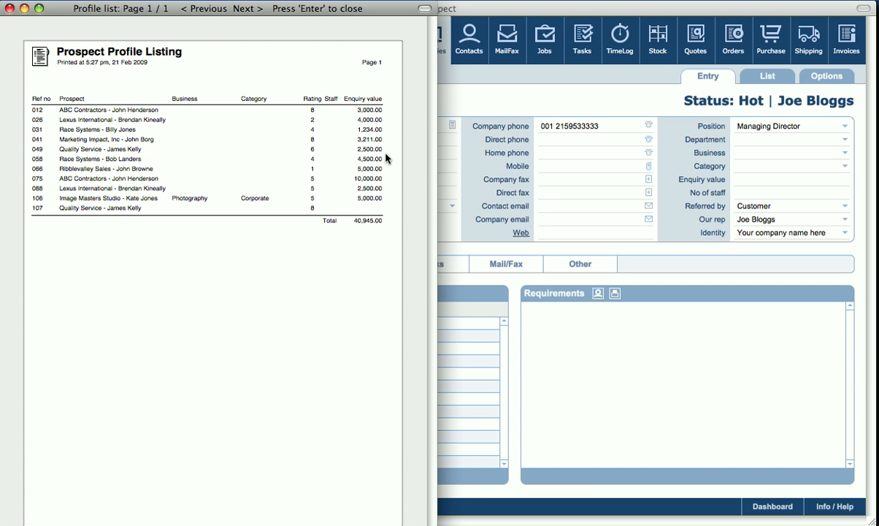